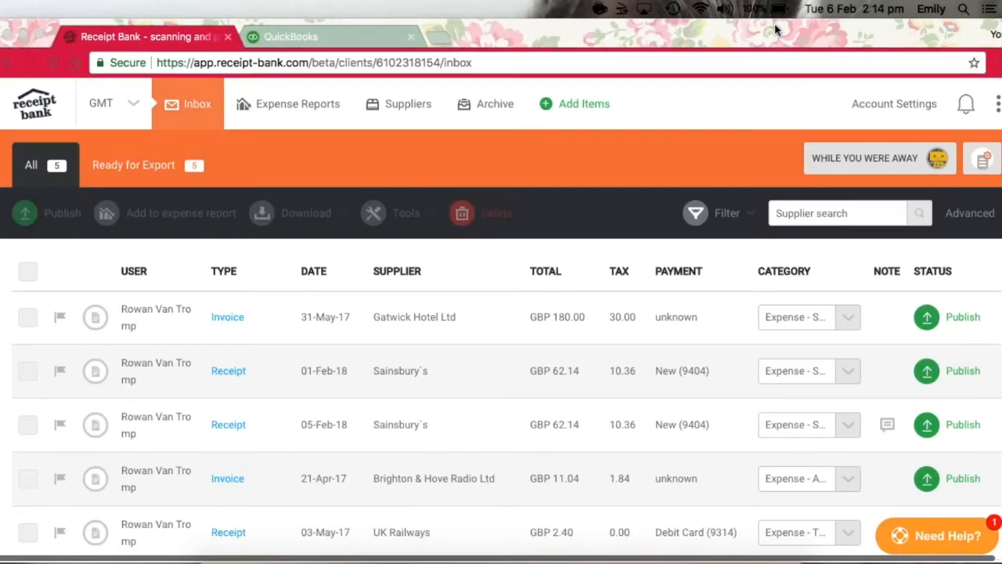
pyautogui.moveTo(898, 106)
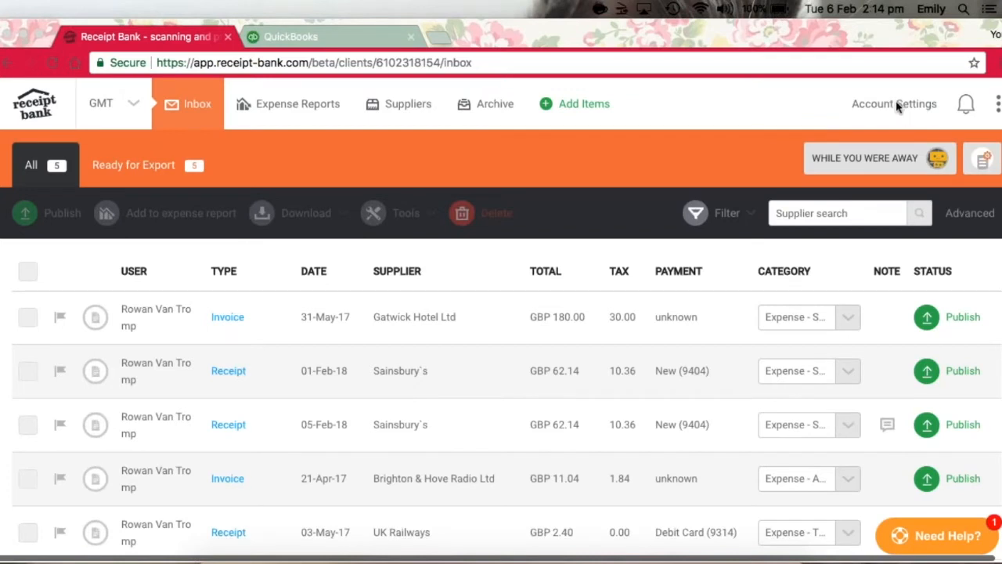
pyautogui.moveTo(888, 115)
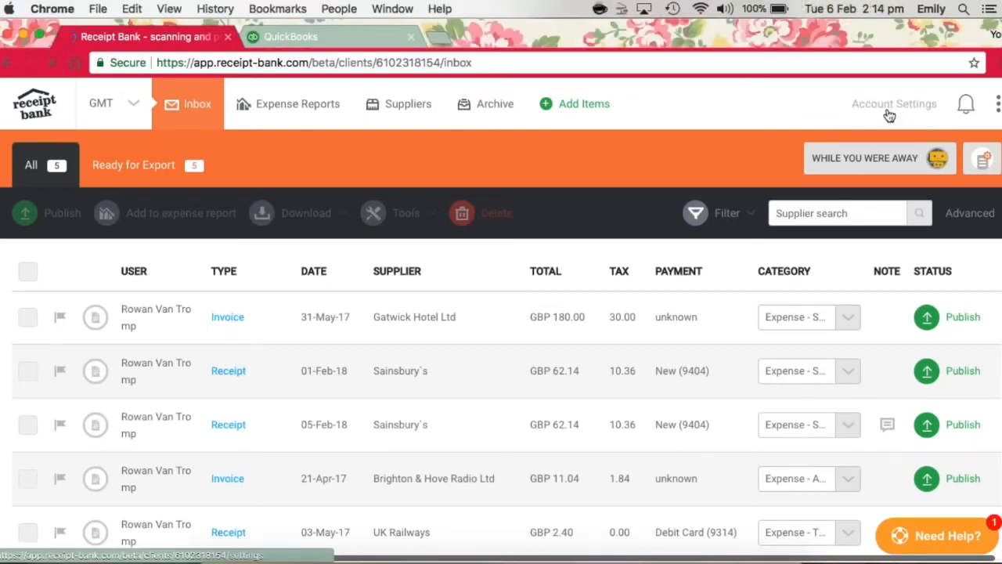
# Go to Account Settings and show the QuickBooks Online Integration page.
pyautogui.click(894, 102)
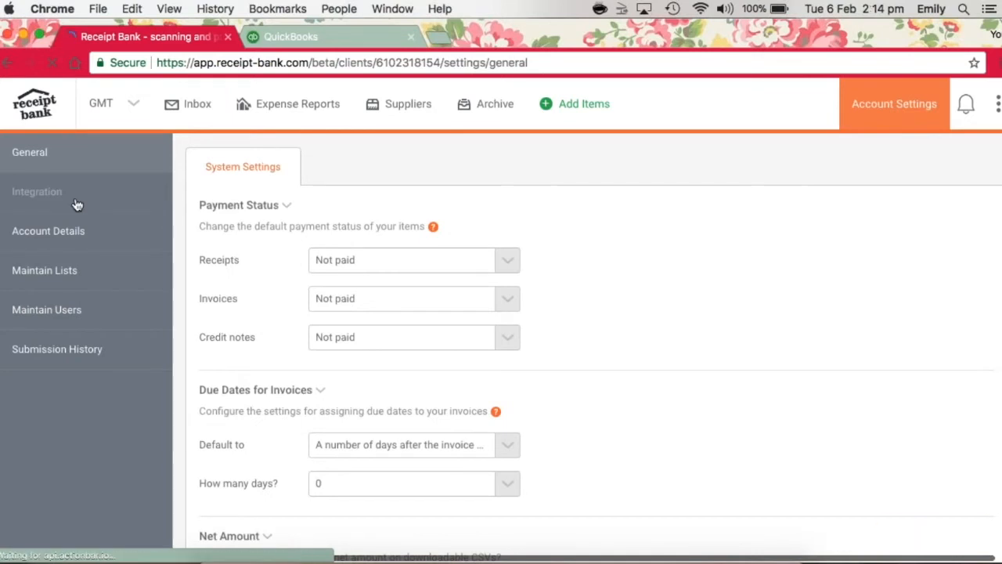
pyautogui.click(37, 191)
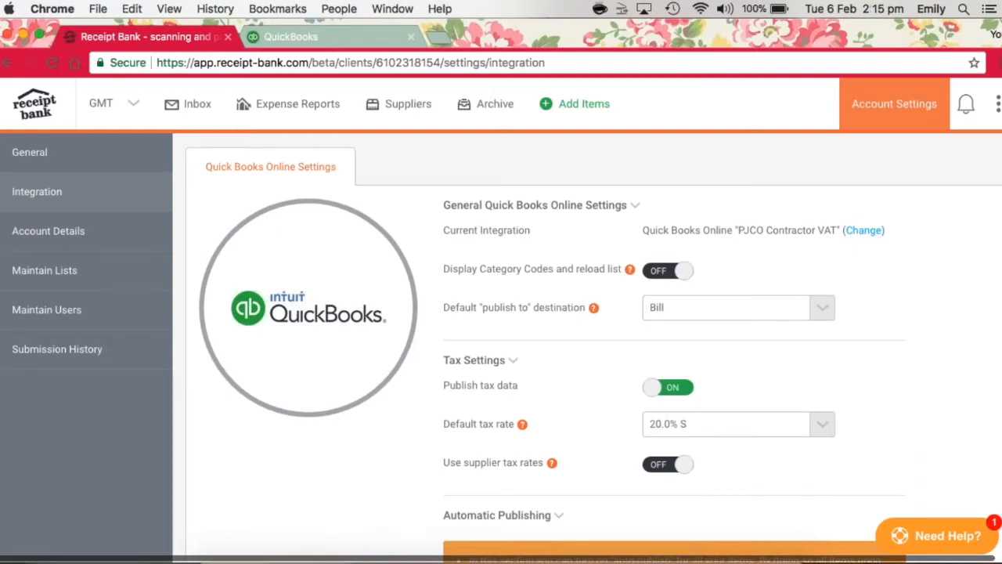
pyautogui.moveTo(859, 236)
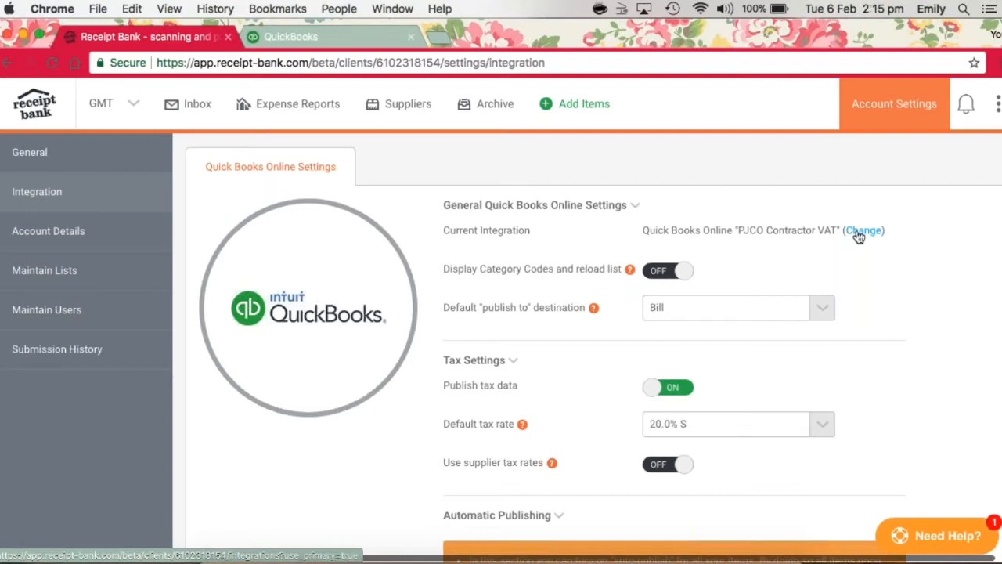
pyautogui.click(863, 230)
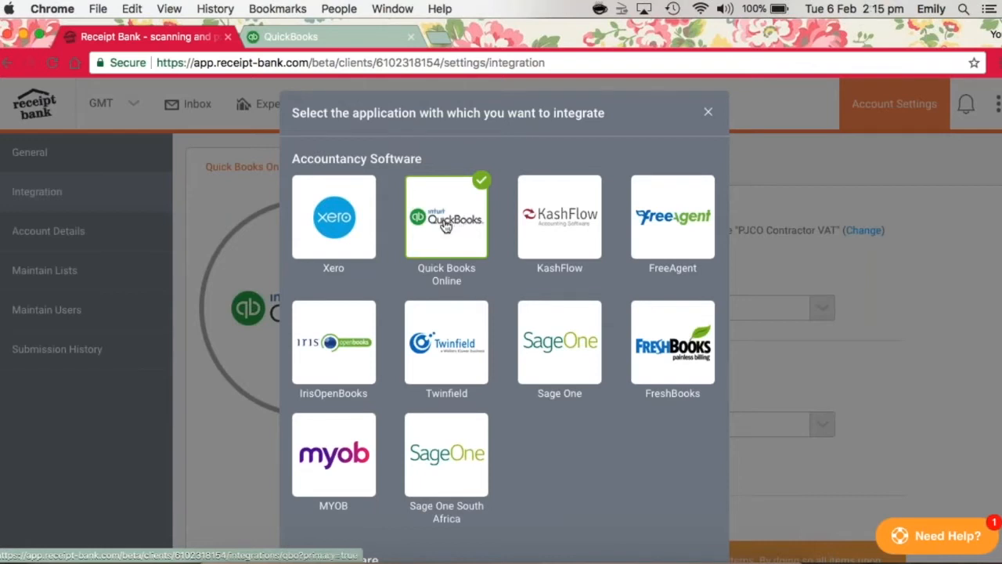
pyautogui.click(446, 216)
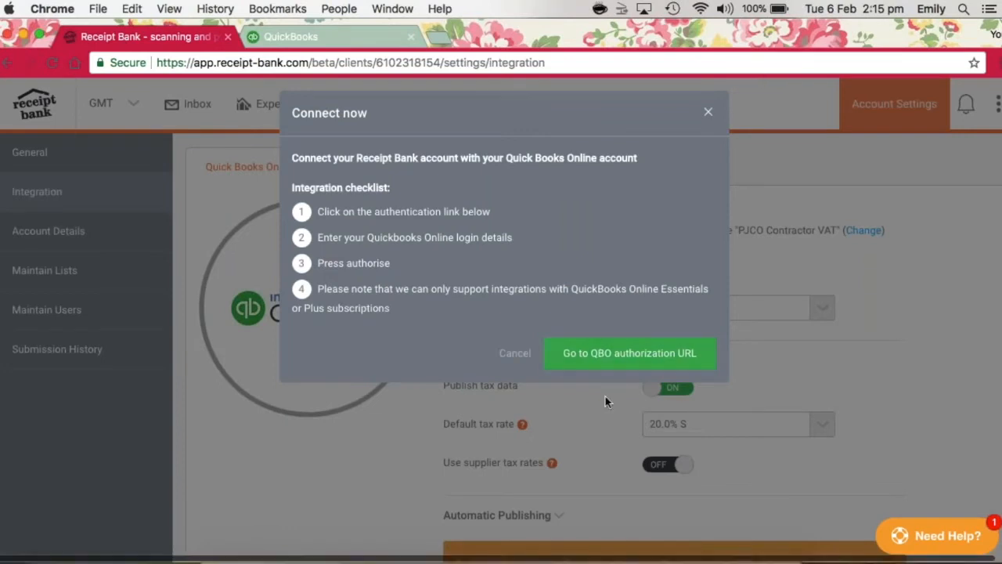
pyautogui.moveTo(682, 178)
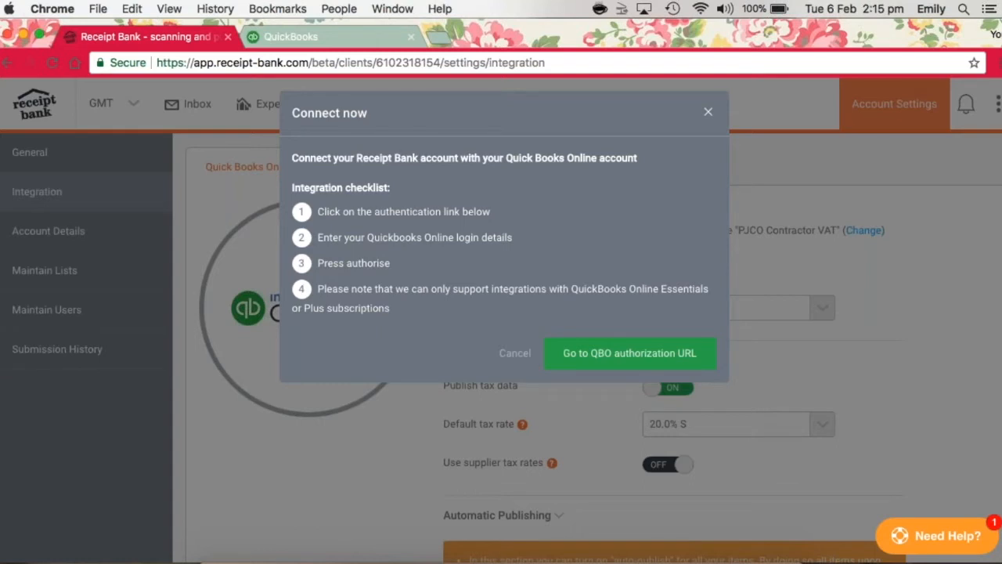
pyautogui.moveTo(708, 111)
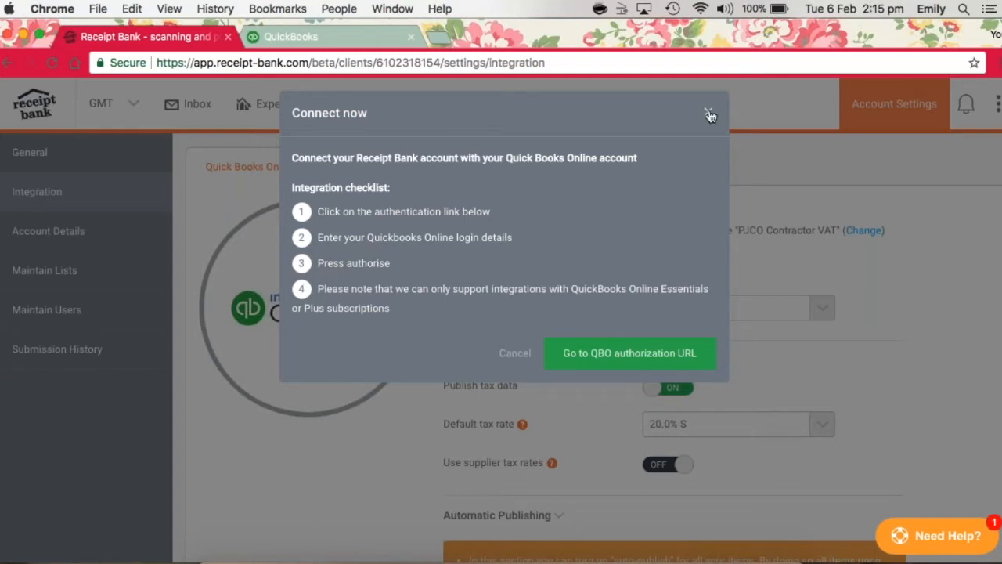
pyautogui.click(707, 115)
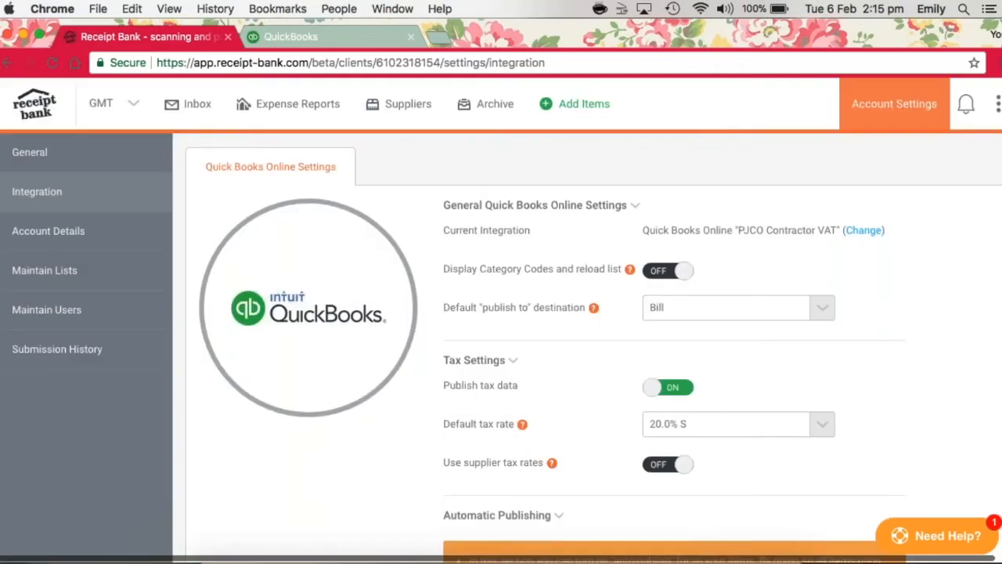
pyautogui.moveTo(449, 388)
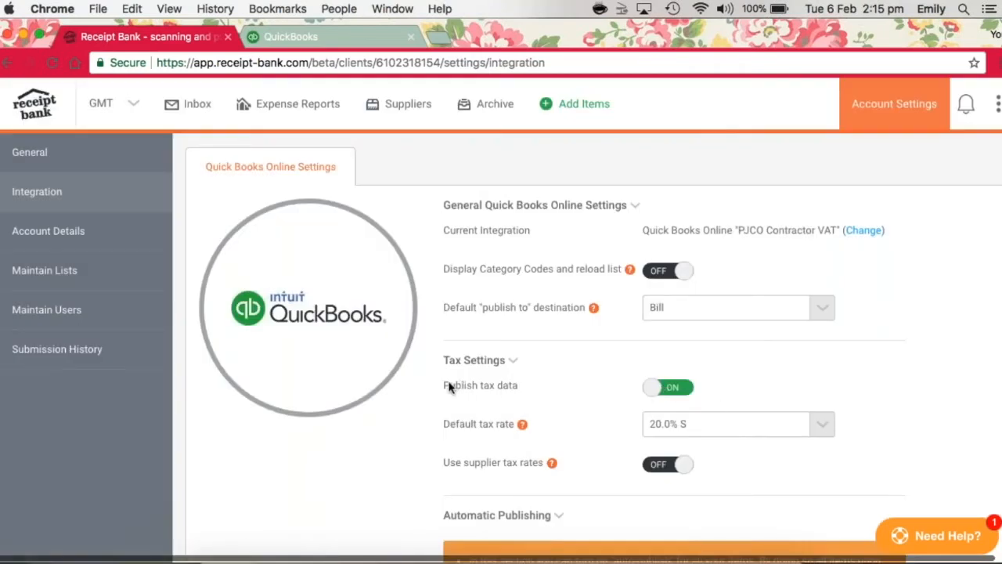
pyautogui.doubleClick(479, 385)
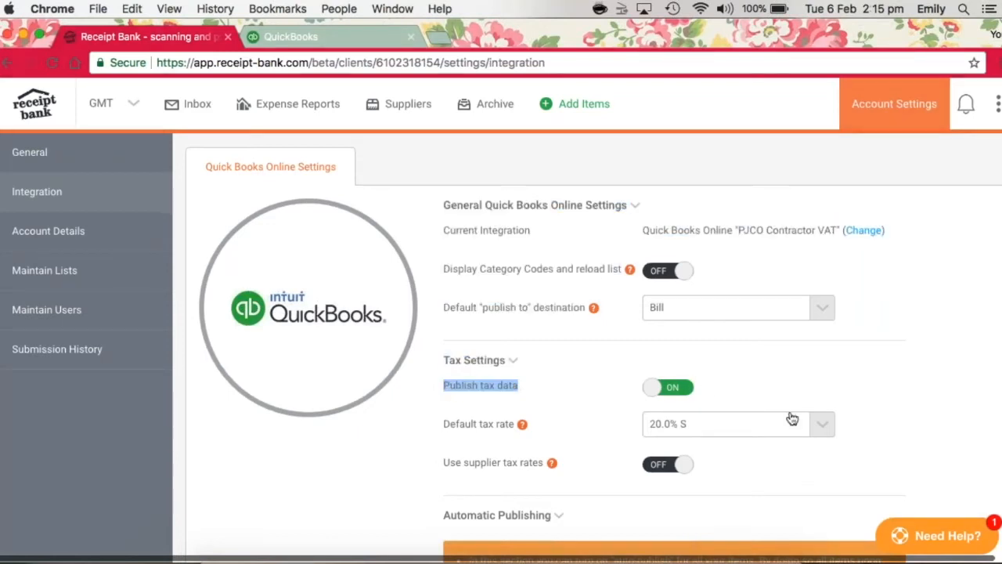
pyautogui.moveTo(788, 430)
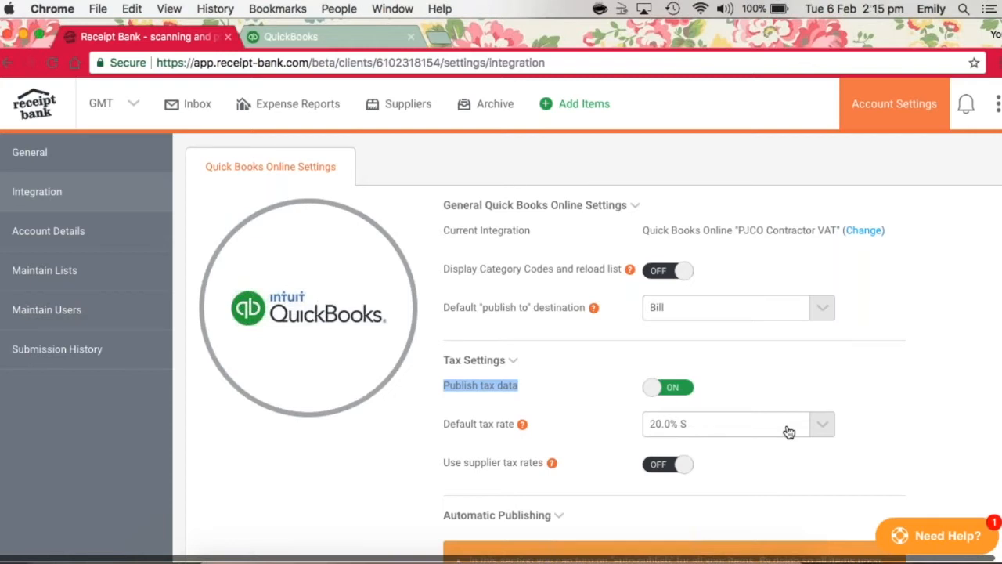
pyautogui.scroll(-3)
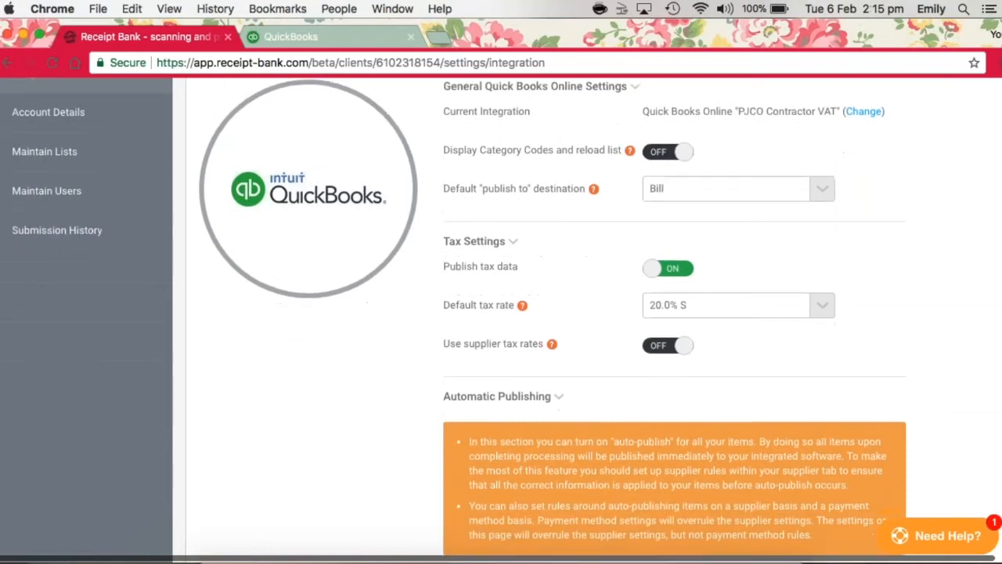
pyautogui.scroll(-3)
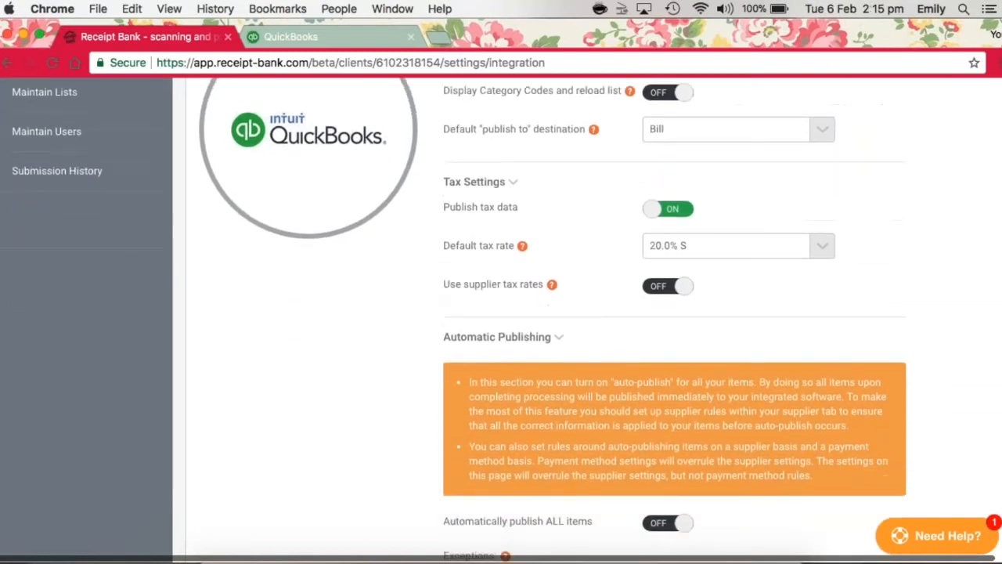
pyautogui.scroll(-3)
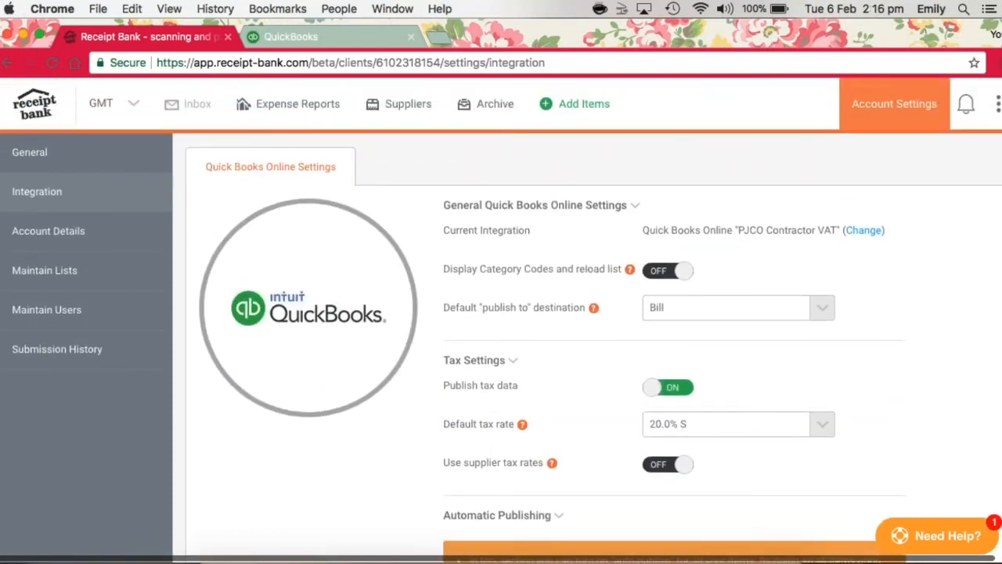
pyautogui.moveTo(116, 161)
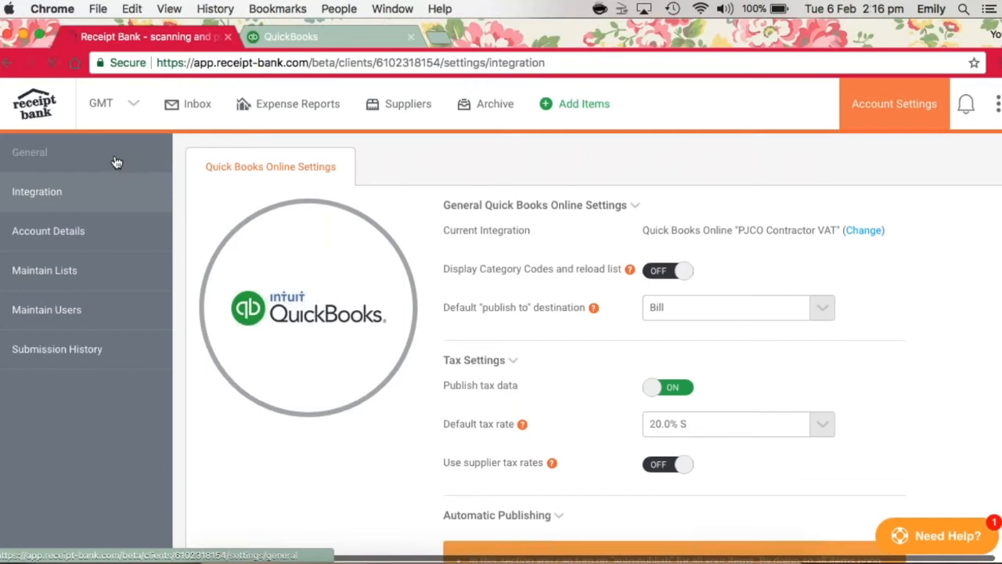
# Review General > Account Details: company name, base currency, country and mobile permissions.
pyautogui.click(29, 152)
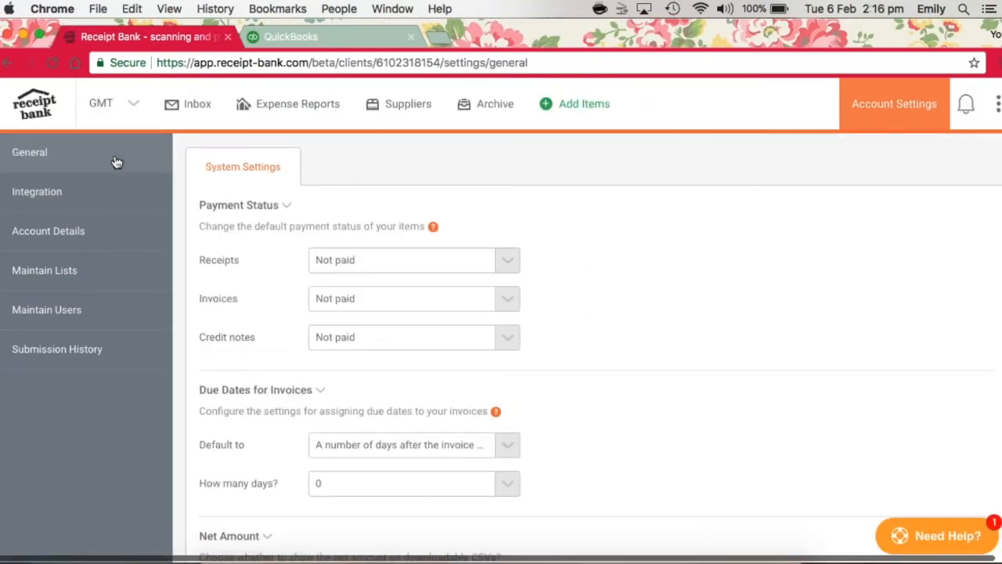
pyautogui.moveTo(88, 229)
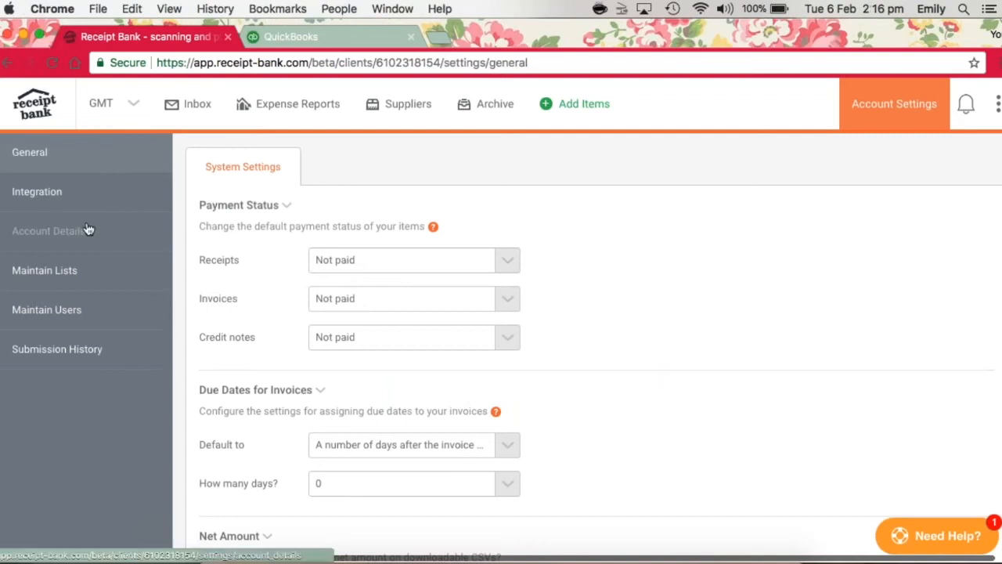
pyautogui.click(49, 230)
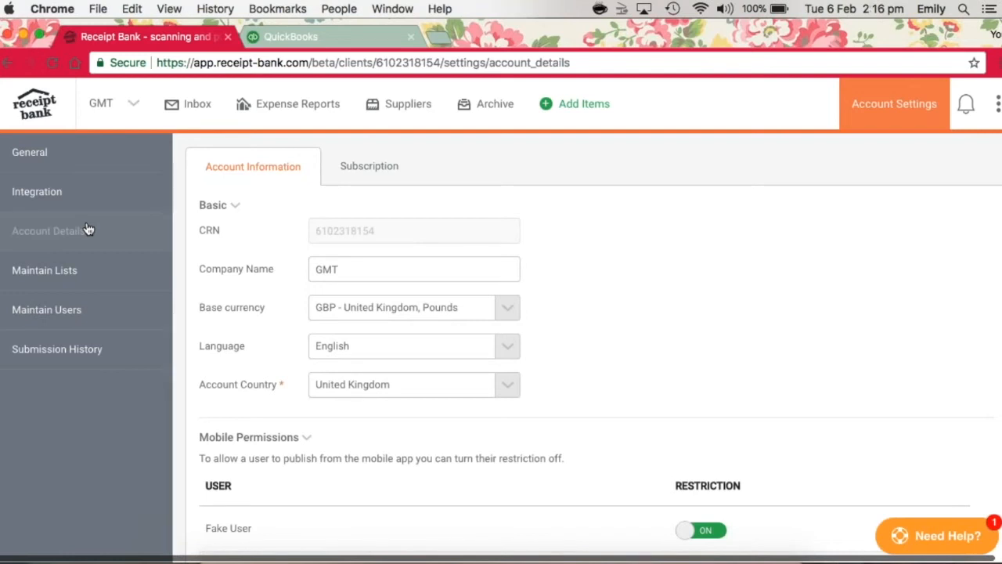
pyautogui.scroll(-3)
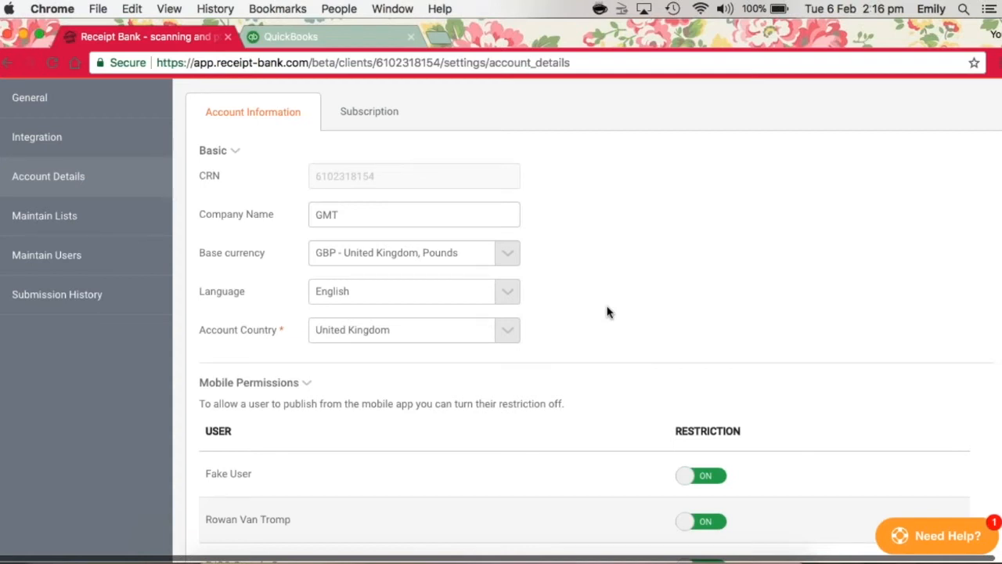
pyautogui.rightClick(609, 312)
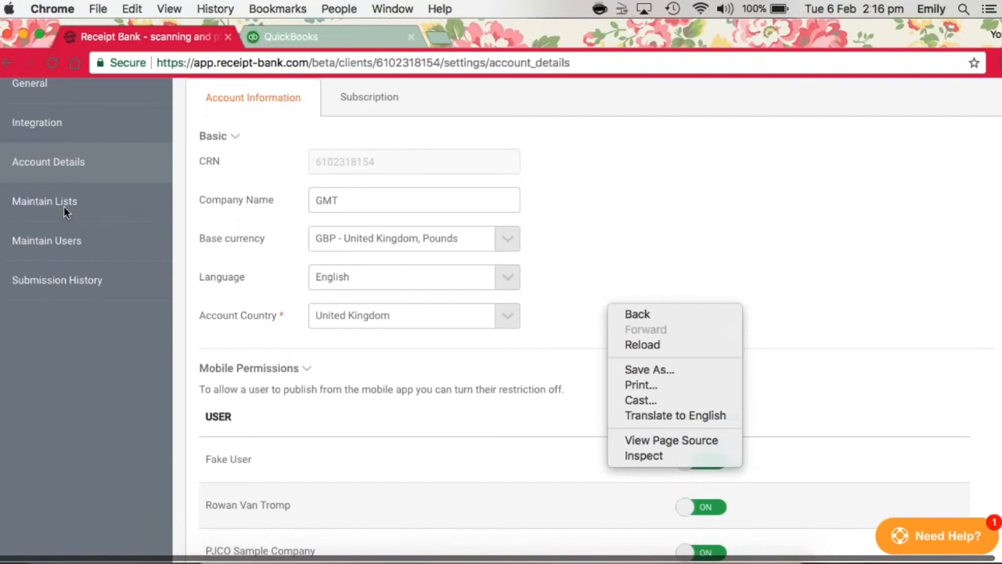
# Show the QuickBooks Online categories list and hide the Accrued expenses category.
pyautogui.click(45, 201)
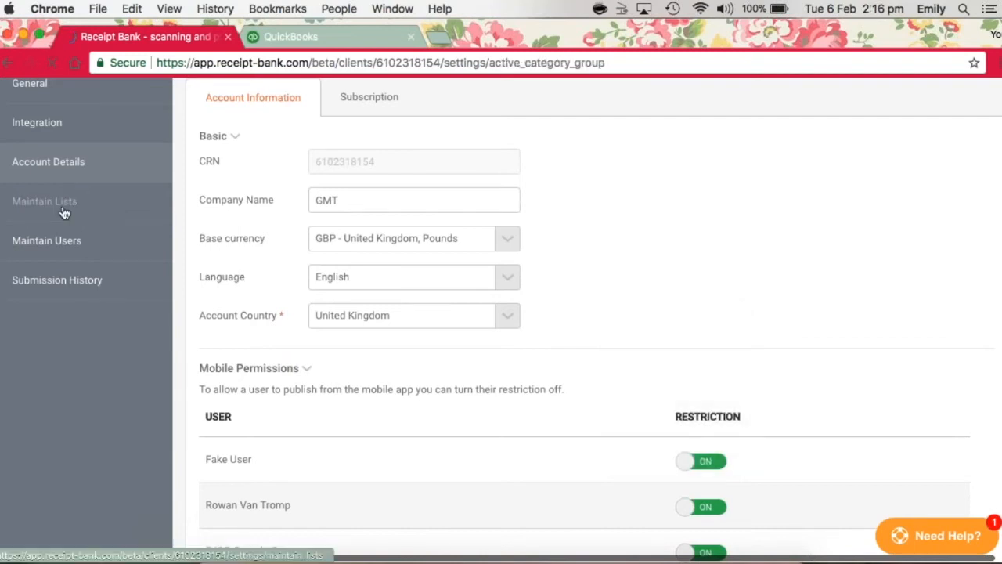
pyautogui.click(45, 202)
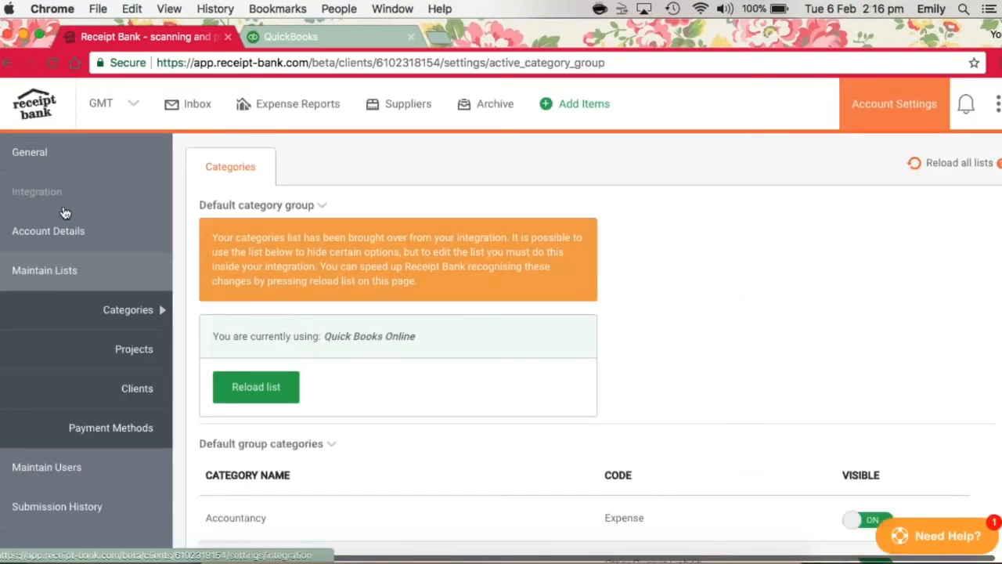
pyautogui.moveTo(117, 317)
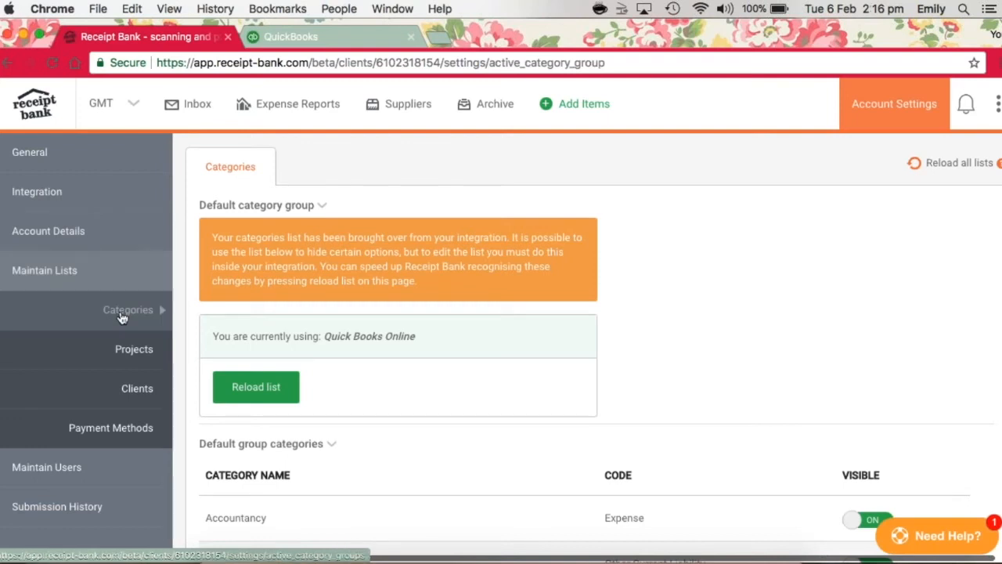
pyautogui.click(255, 387)
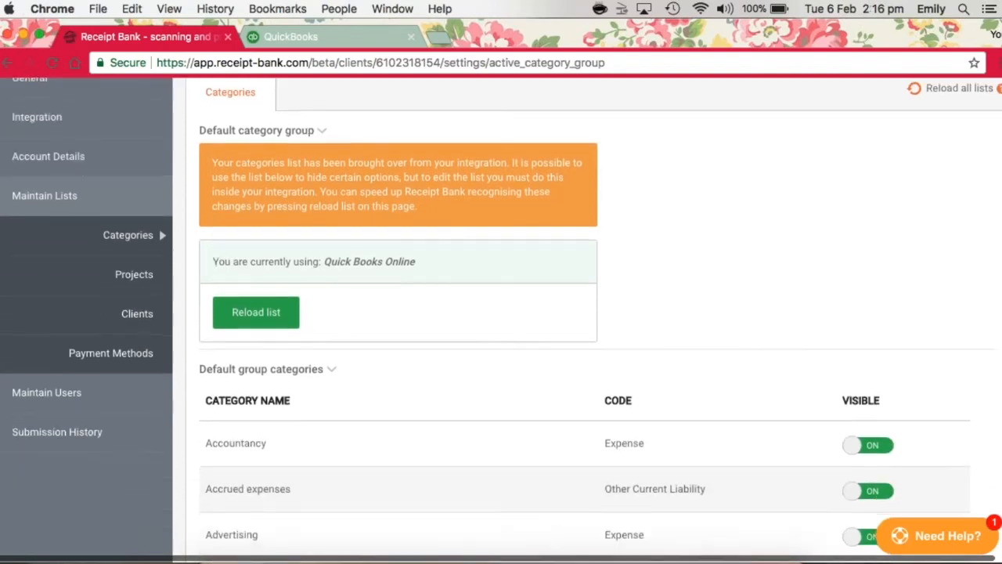
pyautogui.scroll(-3)
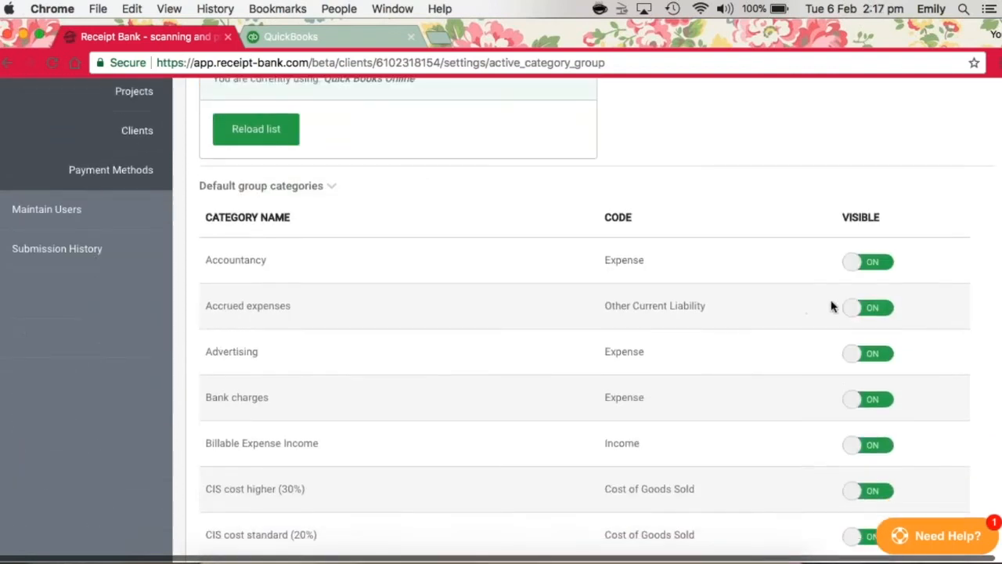
pyautogui.click(867, 307)
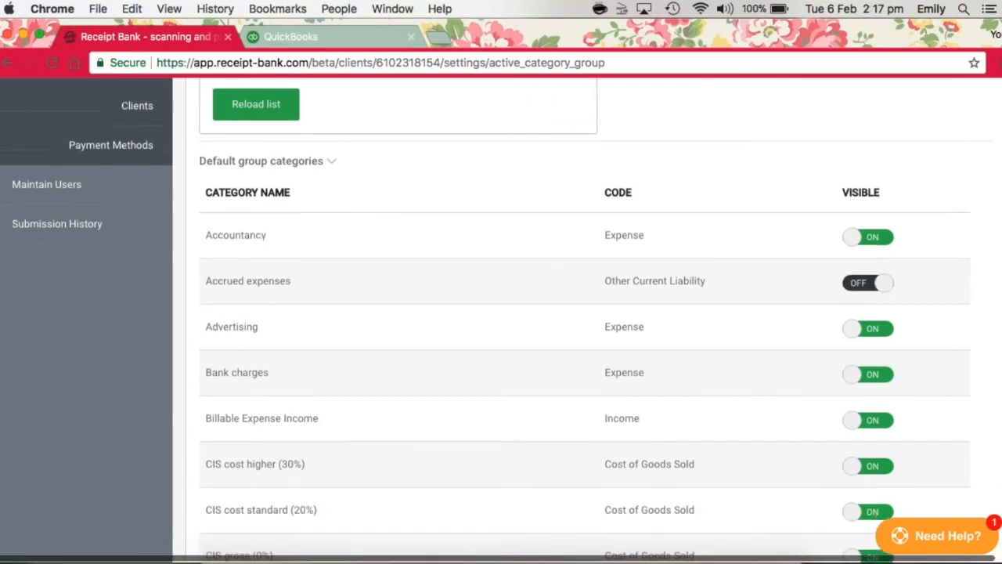
pyautogui.scroll(-3)
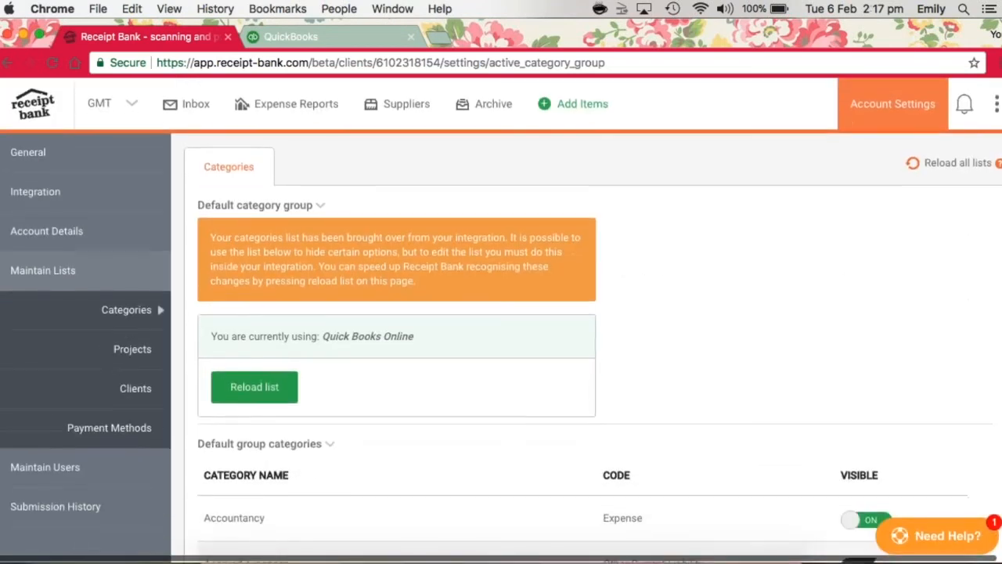
pyautogui.click(134, 388)
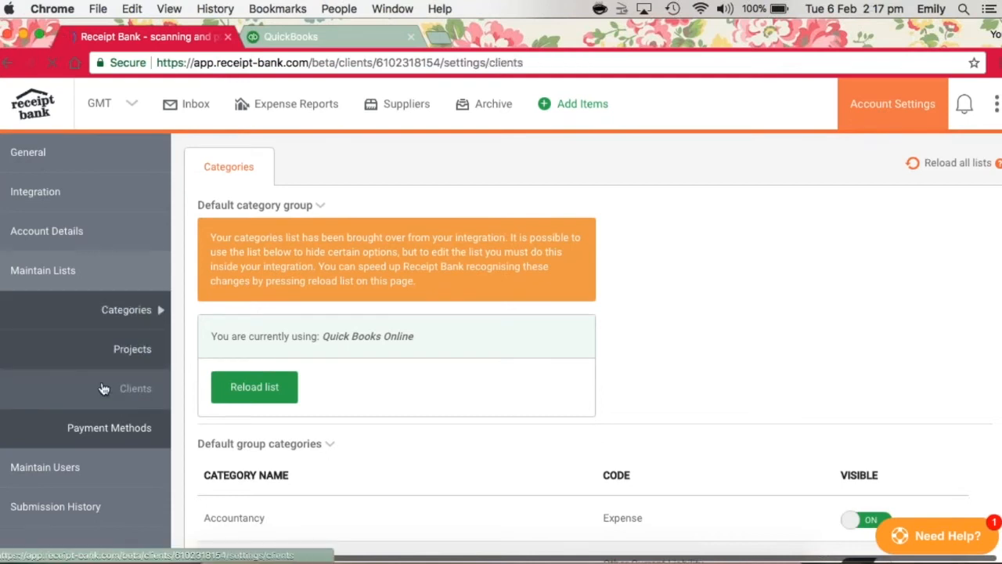
# Review the Maintain Client List with Analogue Limited and Zulu Ltd visible.
pyautogui.click(134, 388)
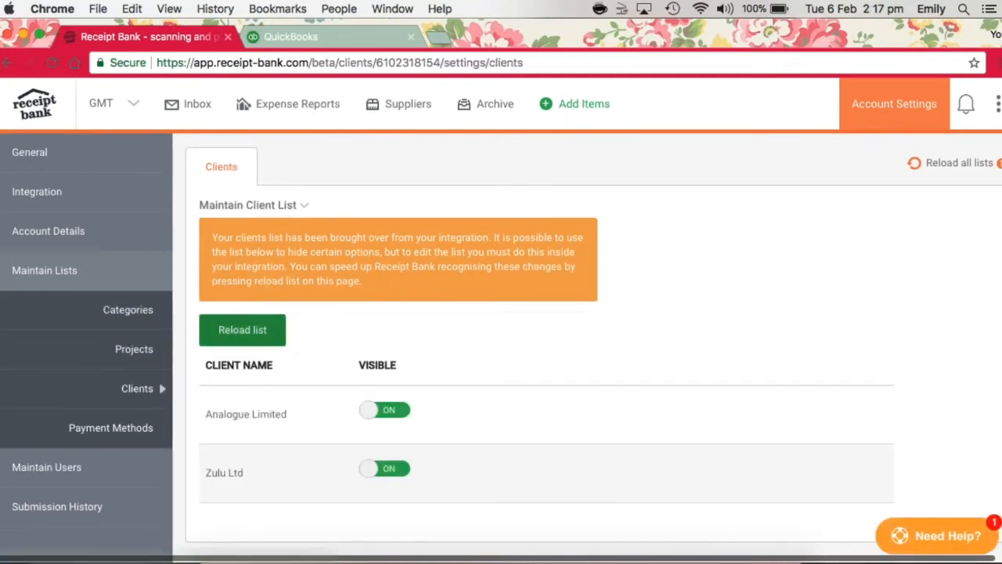
pyautogui.moveTo(261, 329)
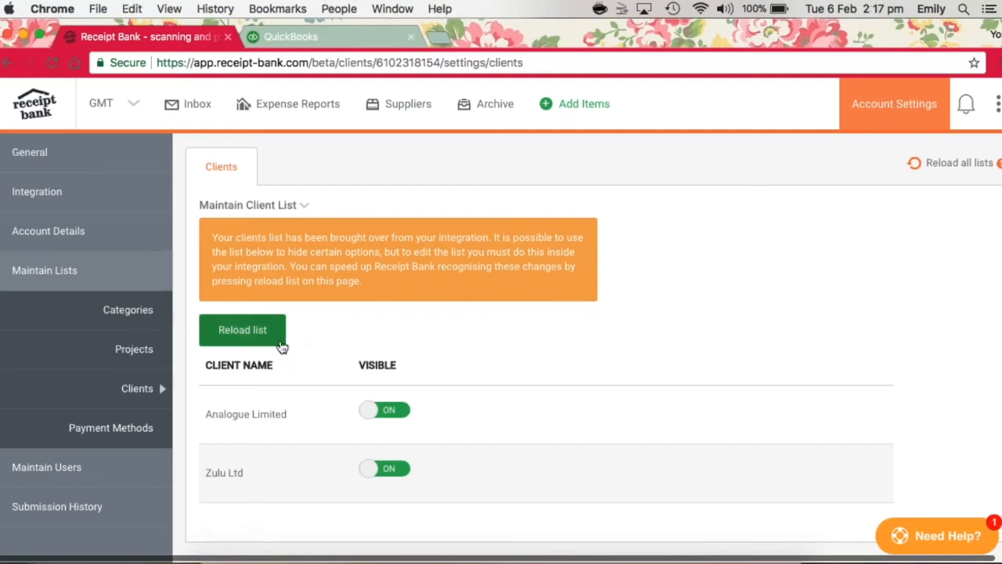
pyautogui.moveTo(271, 348)
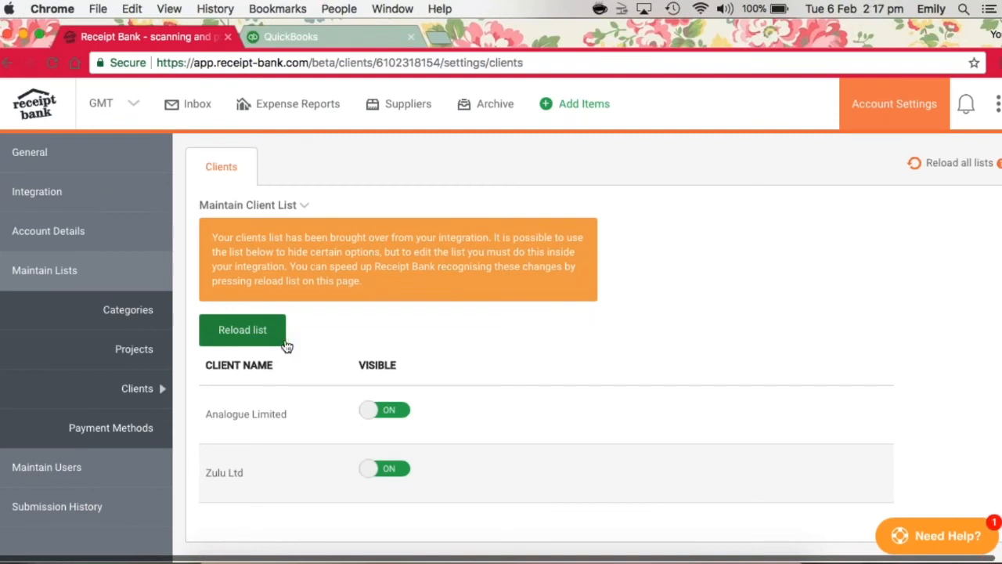
pyautogui.moveTo(317, 341)
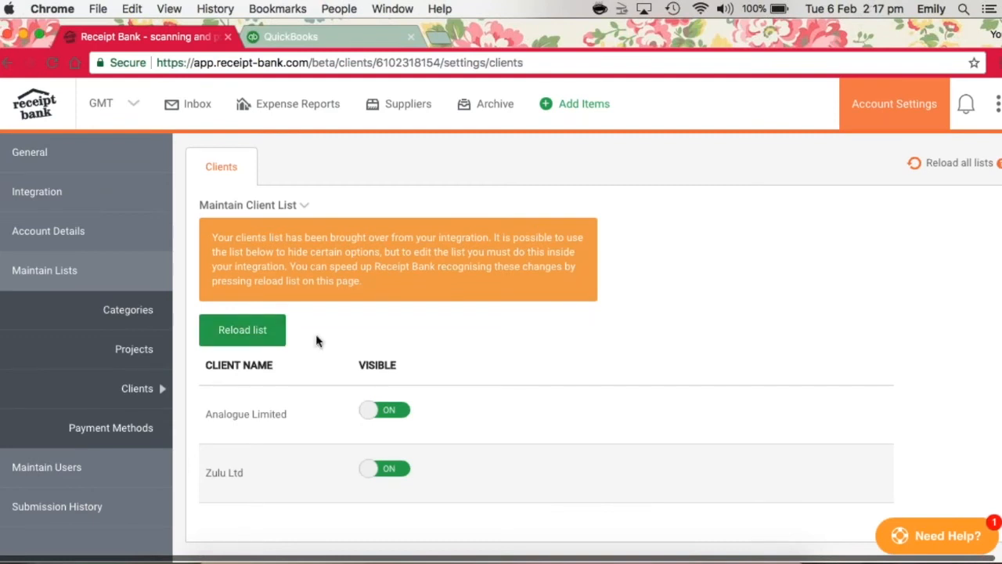
pyautogui.moveTo(112, 437)
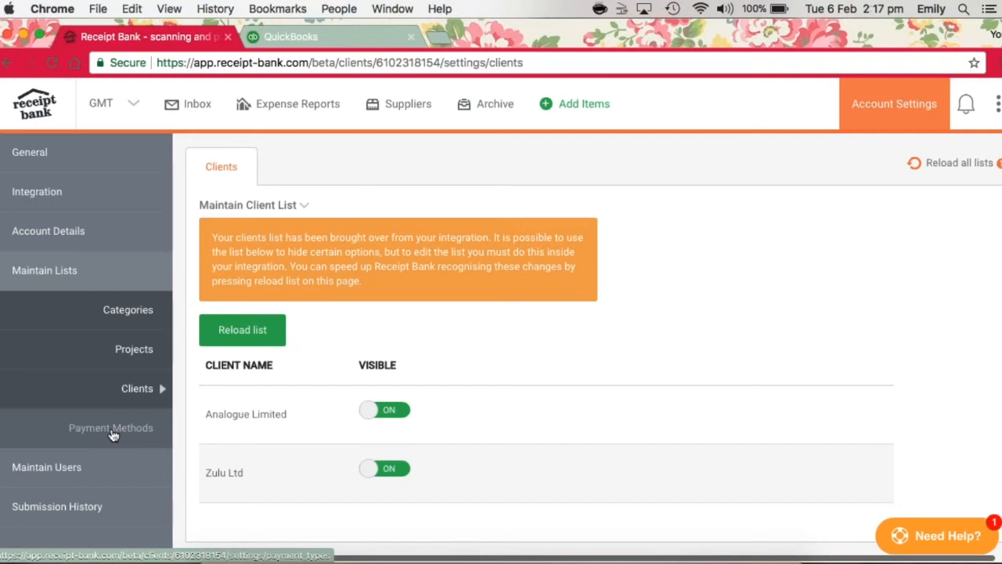
pyautogui.click(110, 428)
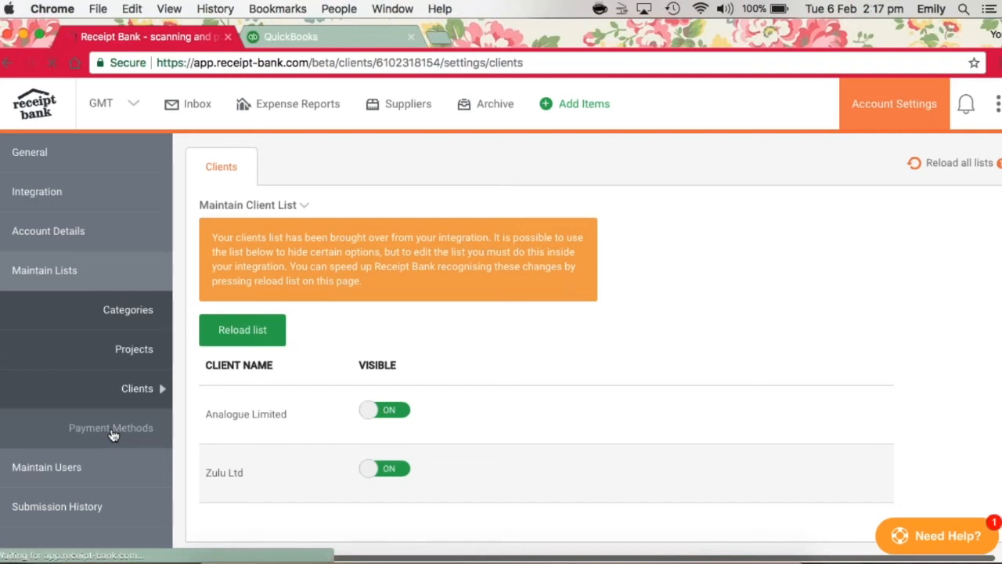
# Review Payment Methods, inspecting card 9314's name and reference fields without changes.
pyautogui.click(109, 427)
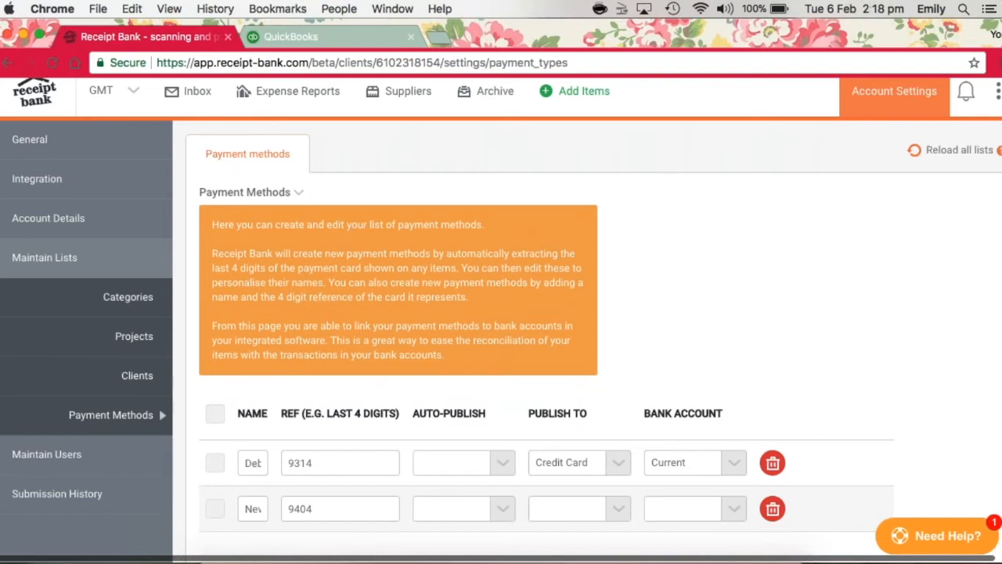
pyautogui.scroll(-3)
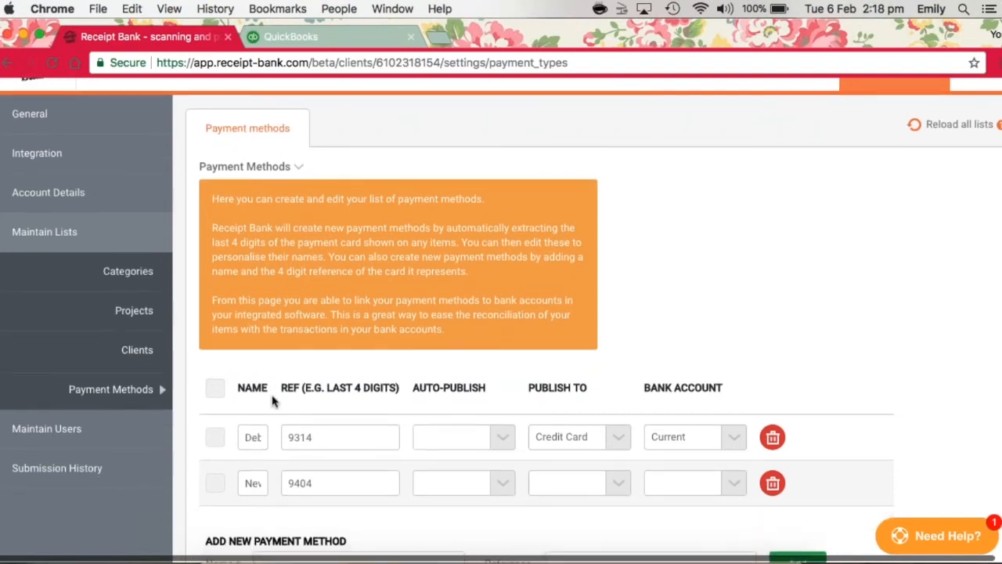
pyautogui.scroll(-3)
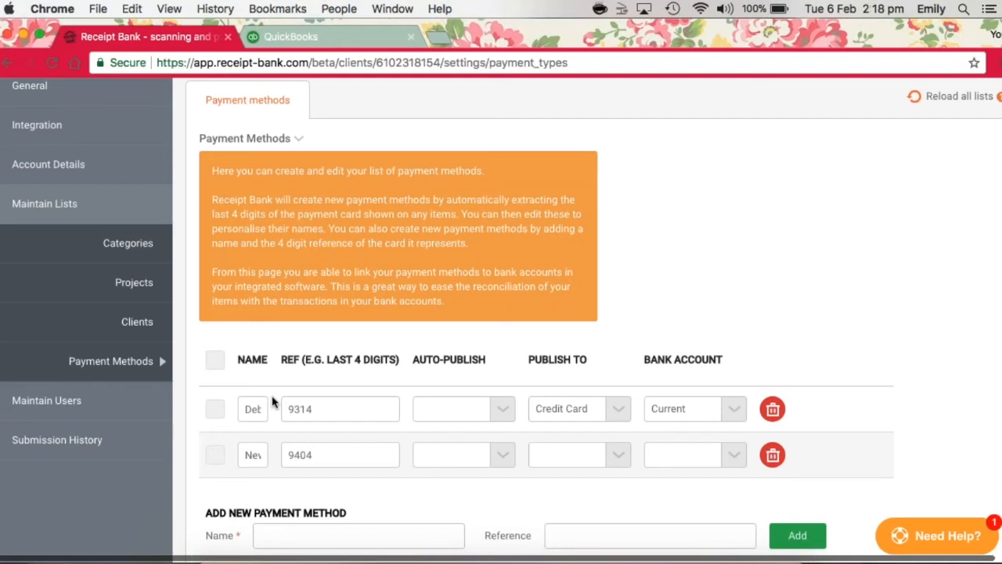
pyautogui.click(252, 408)
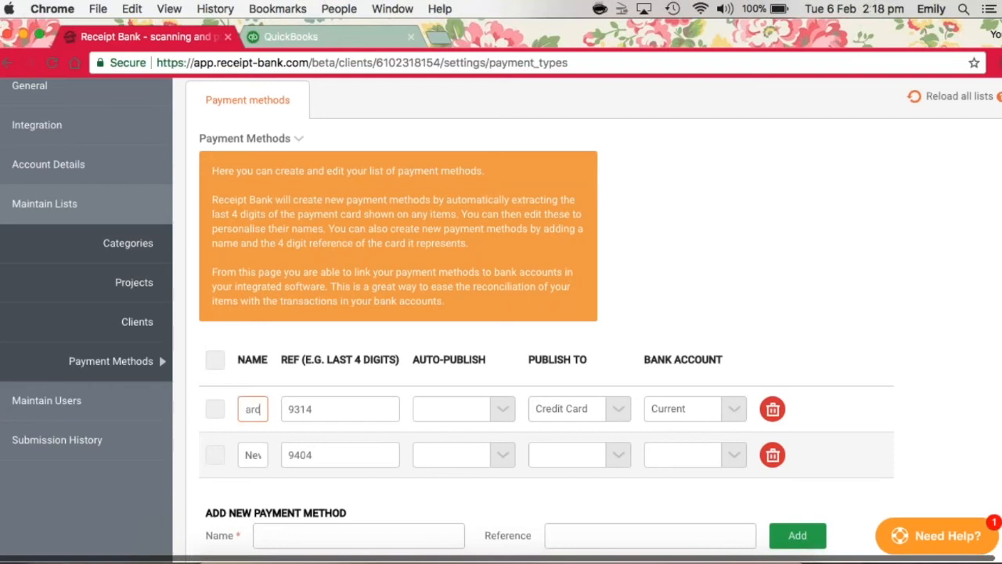
pyautogui.moveTo(328, 402)
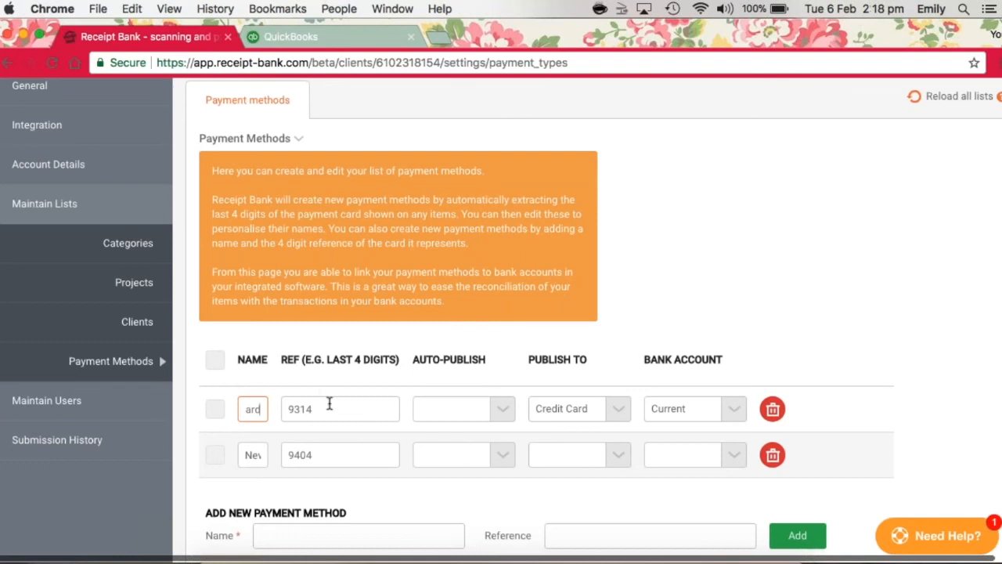
pyautogui.click(339, 408)
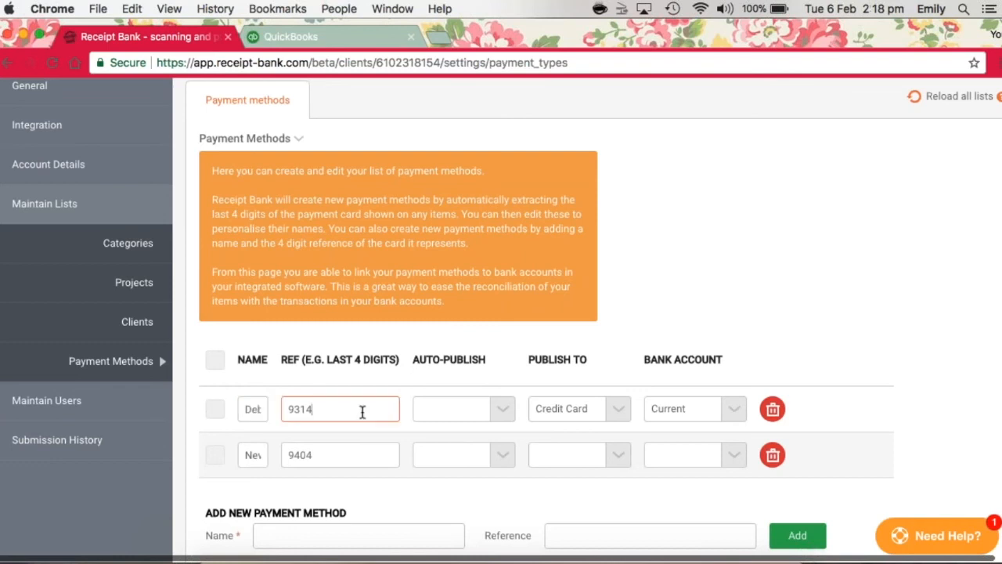
pyautogui.doubleClick(315, 409)
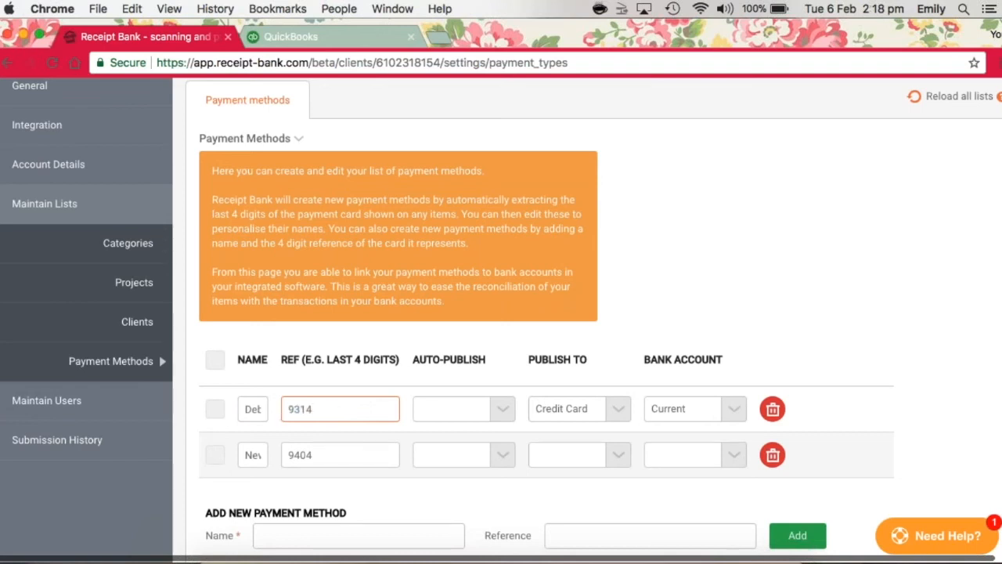
pyautogui.click(463, 407)
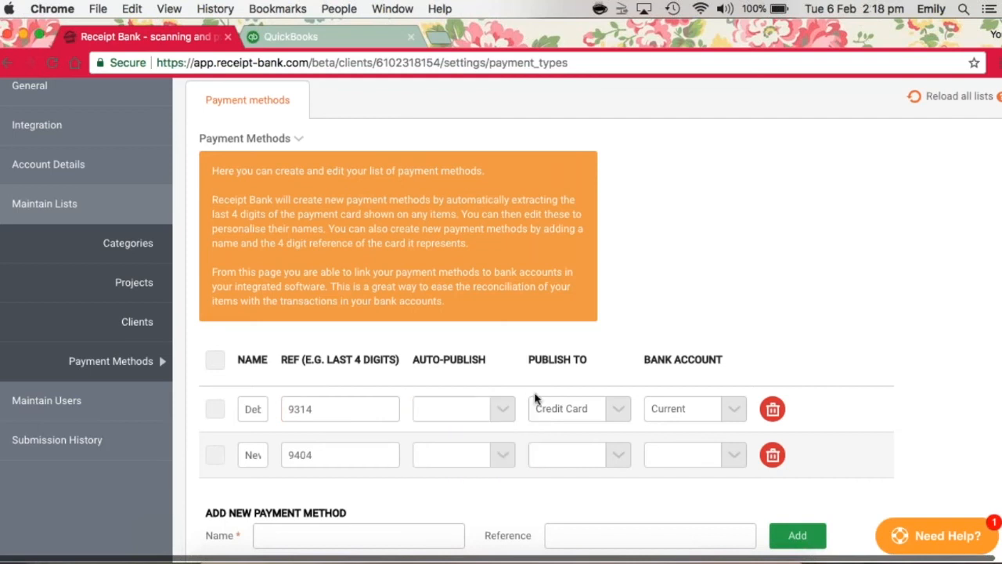
pyautogui.moveTo(575, 416)
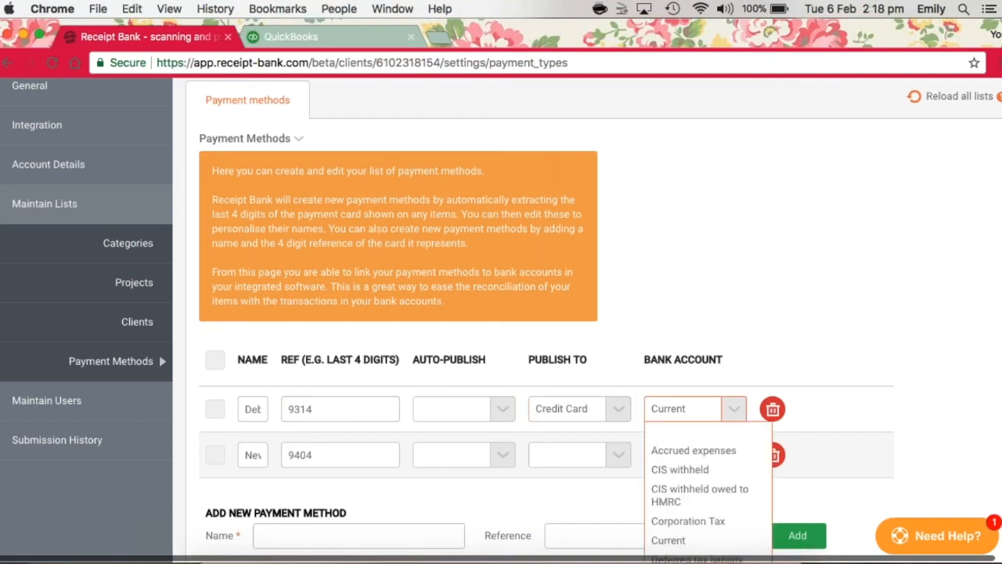
pyautogui.moveTo(670, 412)
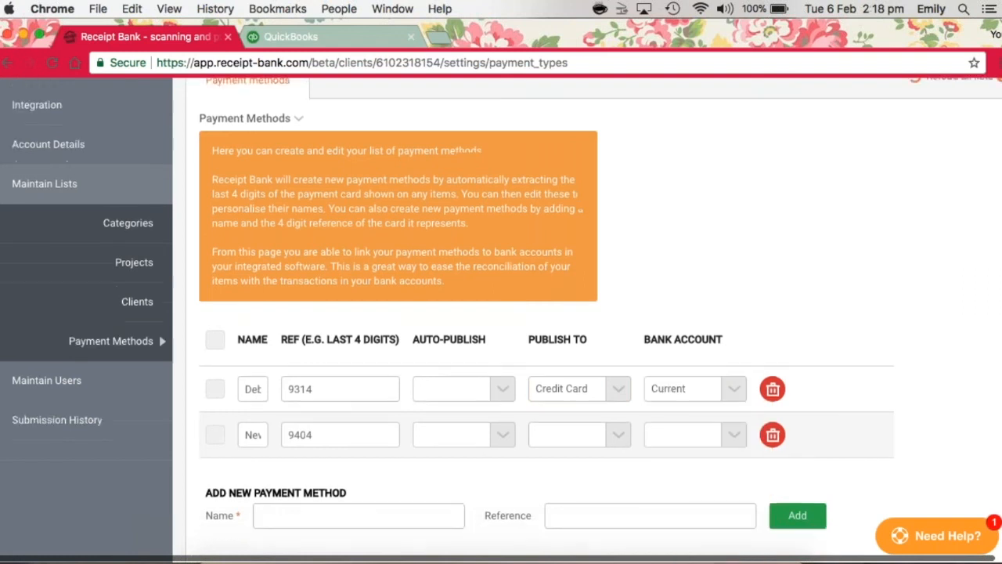
pyautogui.scroll(-3)
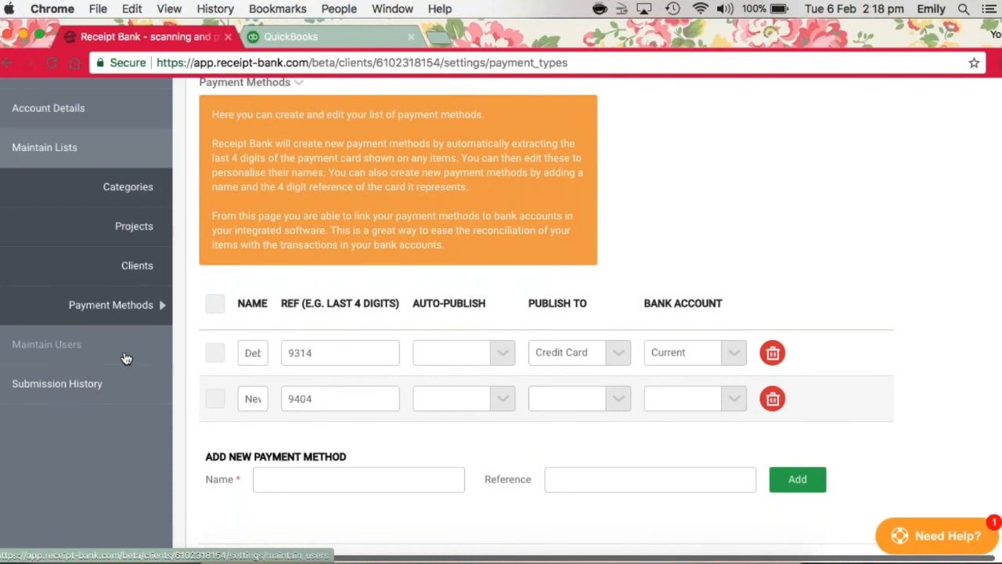
# Show Maintain Users and reveal the Manage options for PJCO Sample Company.
pyautogui.click(46, 343)
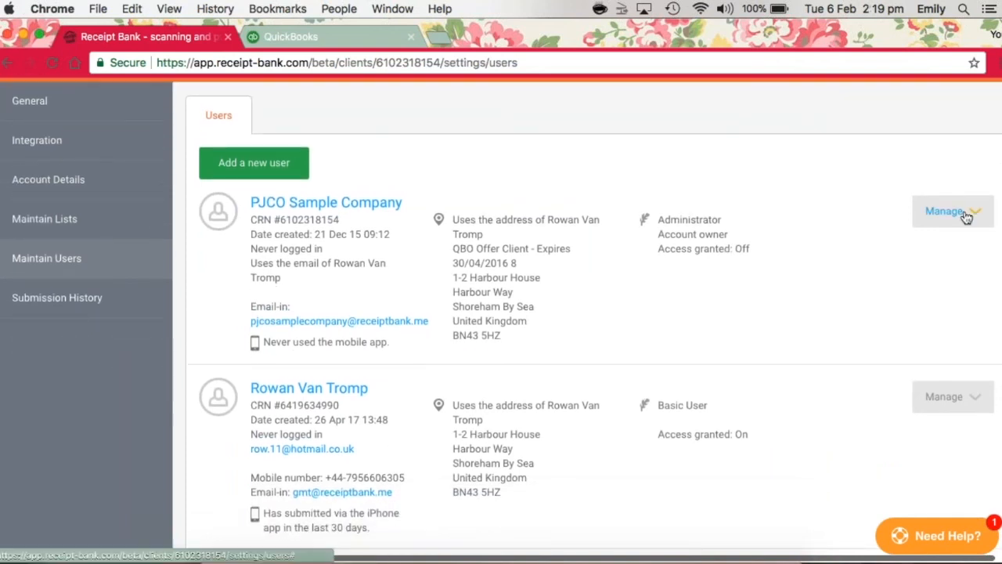
pyautogui.click(952, 212)
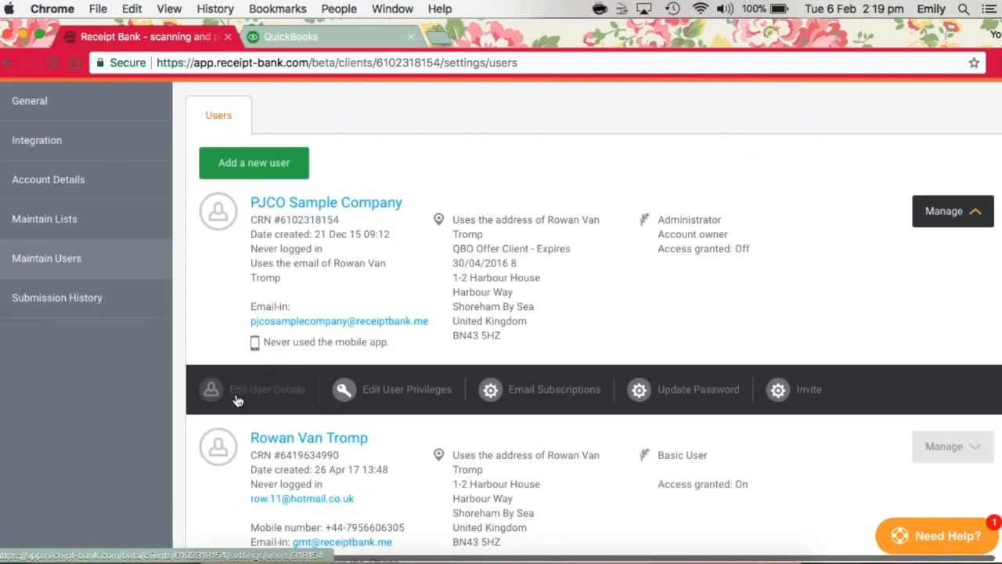
pyautogui.moveTo(664, 399)
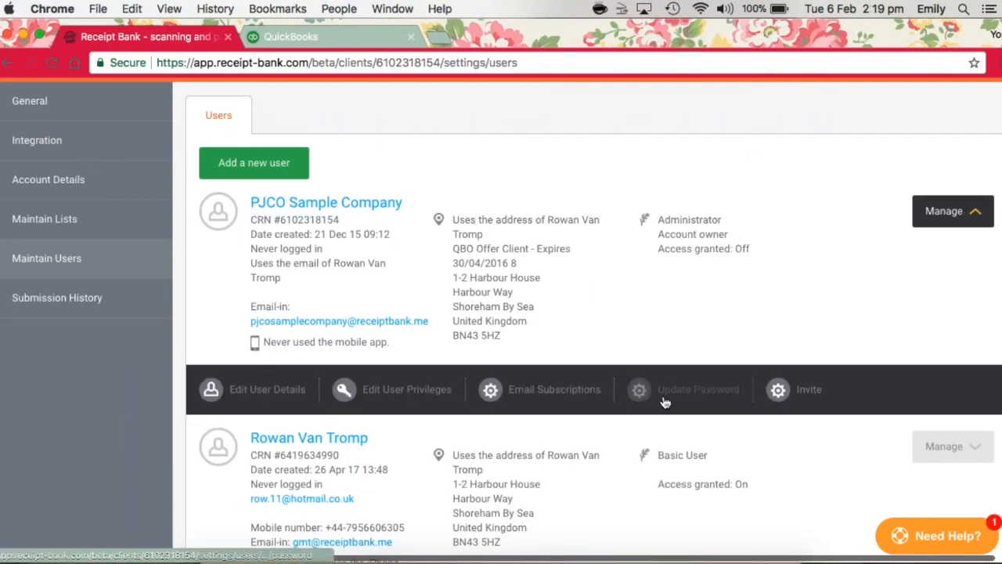
pyautogui.moveTo(432, 377)
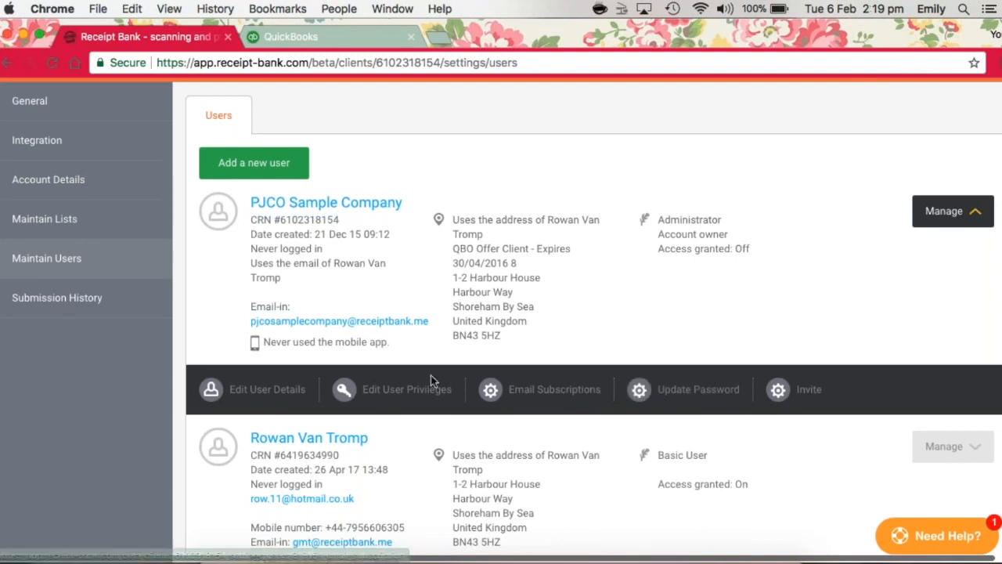
pyautogui.moveTo(393, 399)
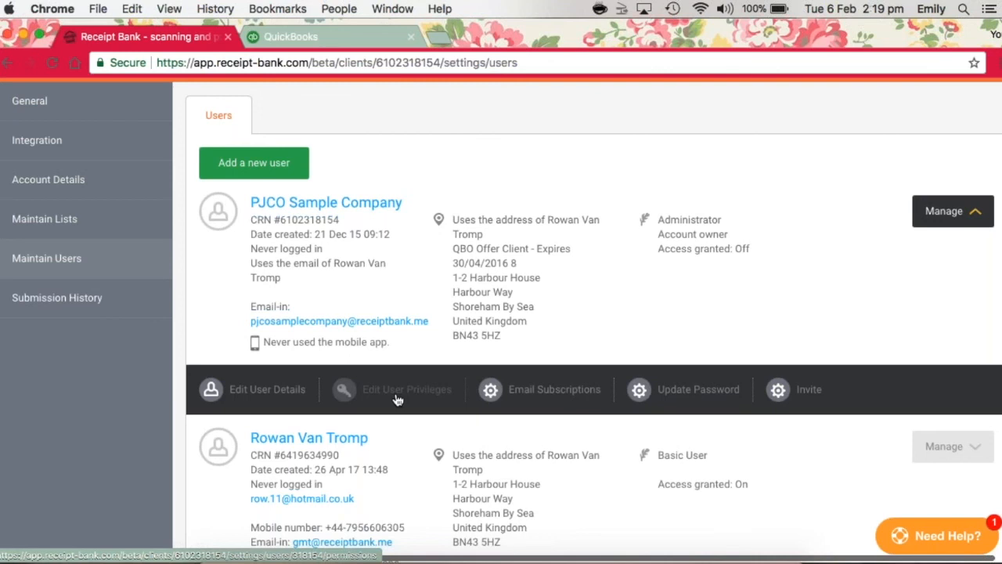
pyautogui.moveTo(251, 373)
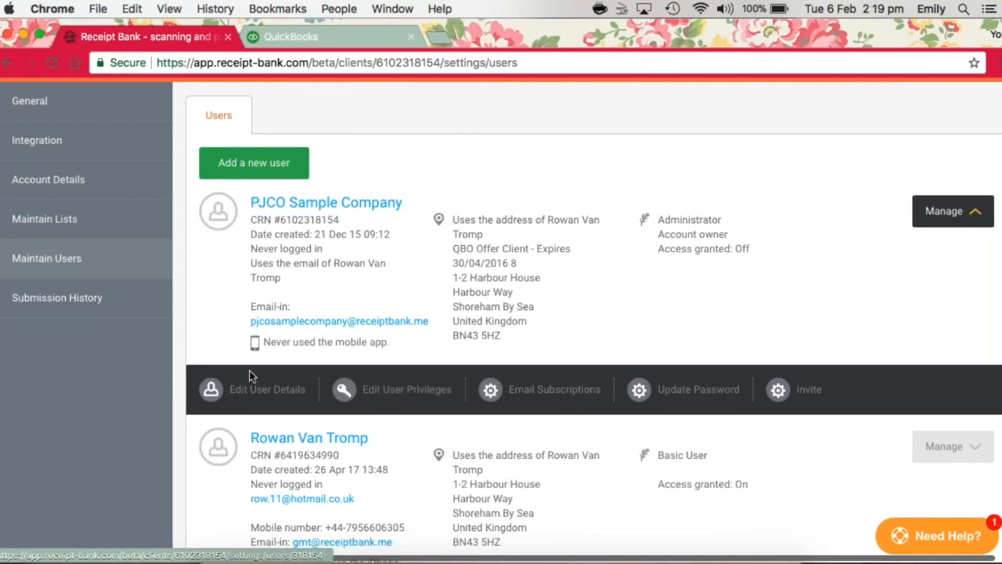
pyautogui.click(56, 298)
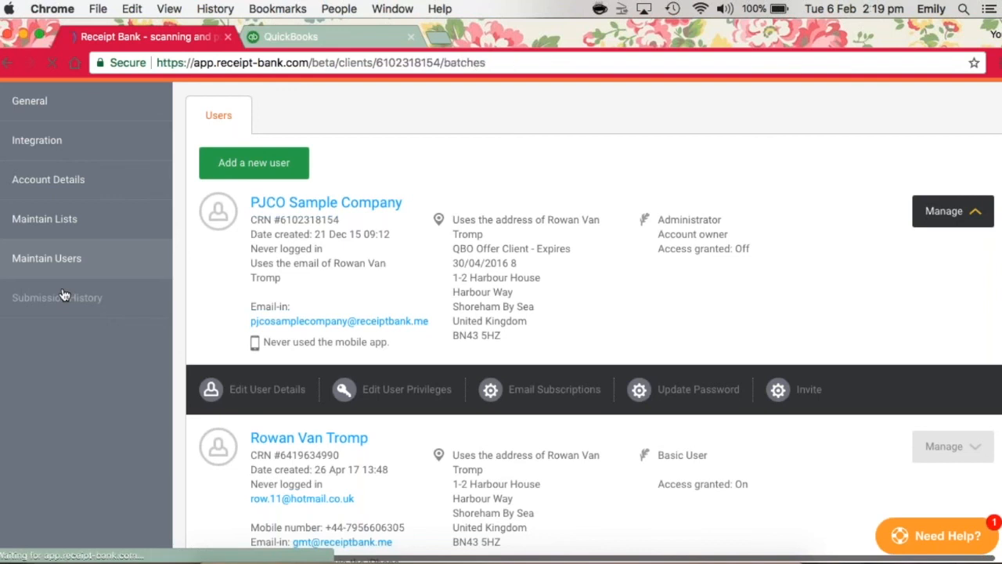
pyautogui.click(57, 297)
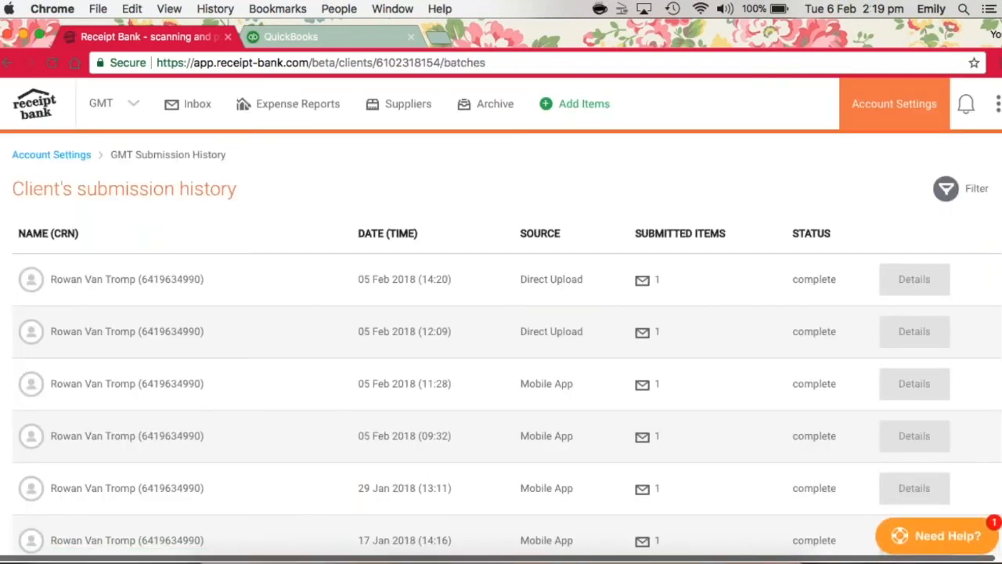
pyautogui.moveTo(430, 359)
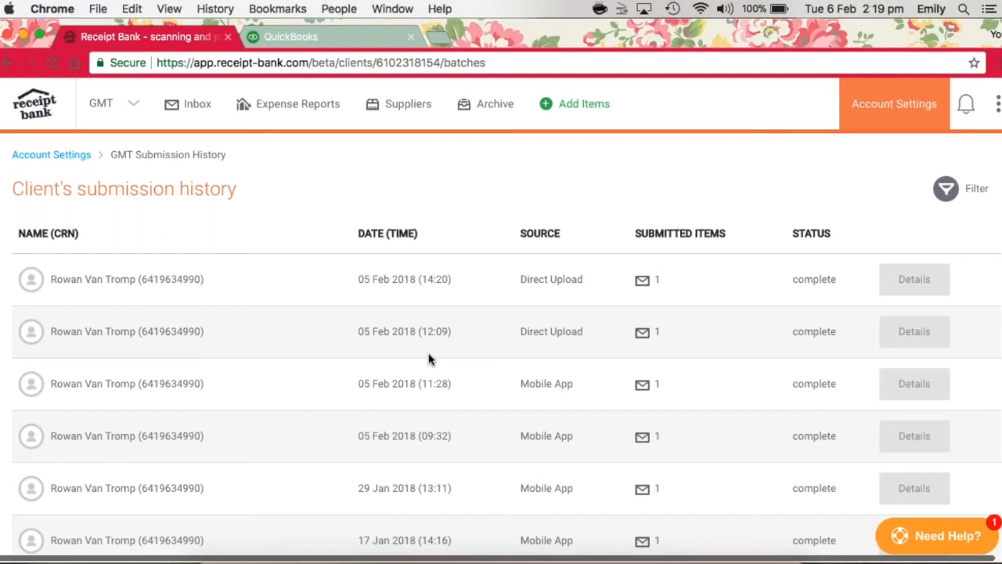